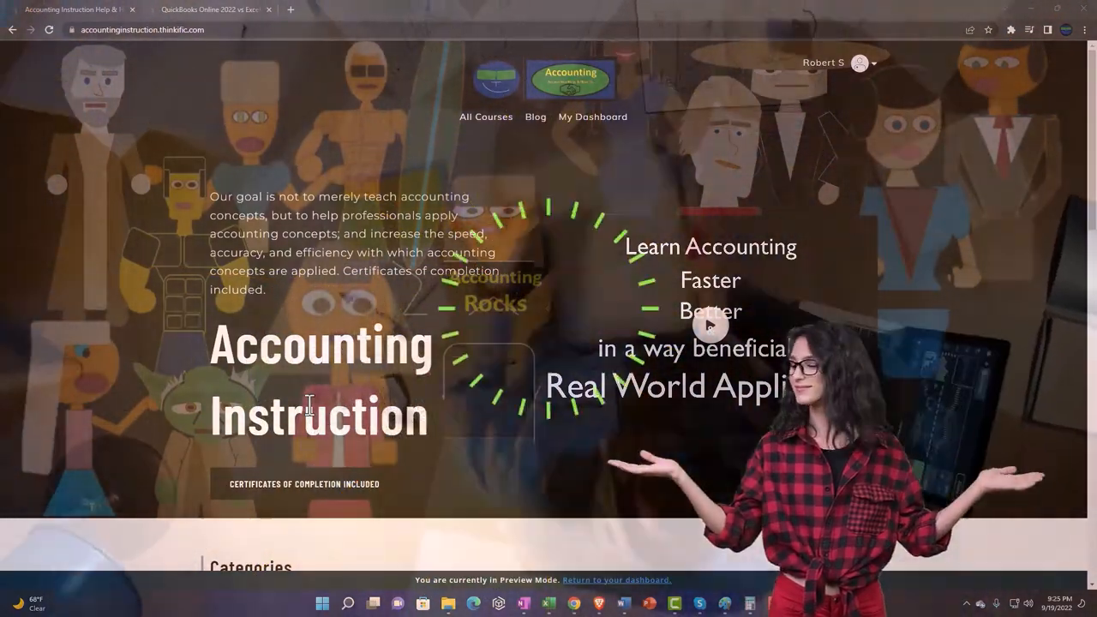
Step: Scroll the Thinkific home page and open lesson 1005GettingAccesstoSoftwareForFree
scroll(down, 3)
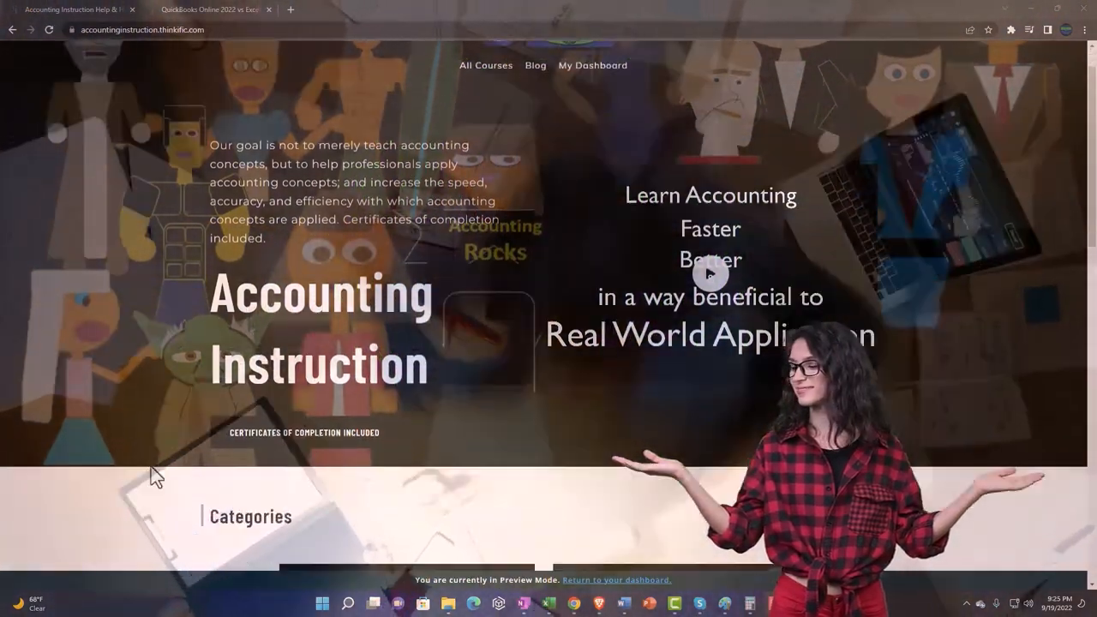
scroll(down, 3)
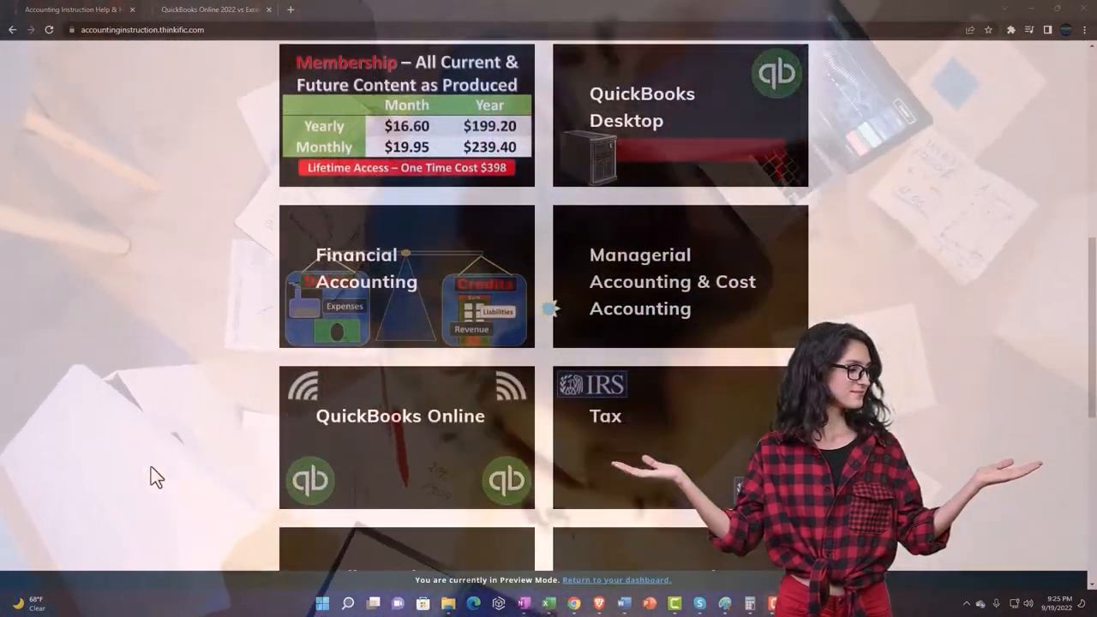
scroll(down, 3)
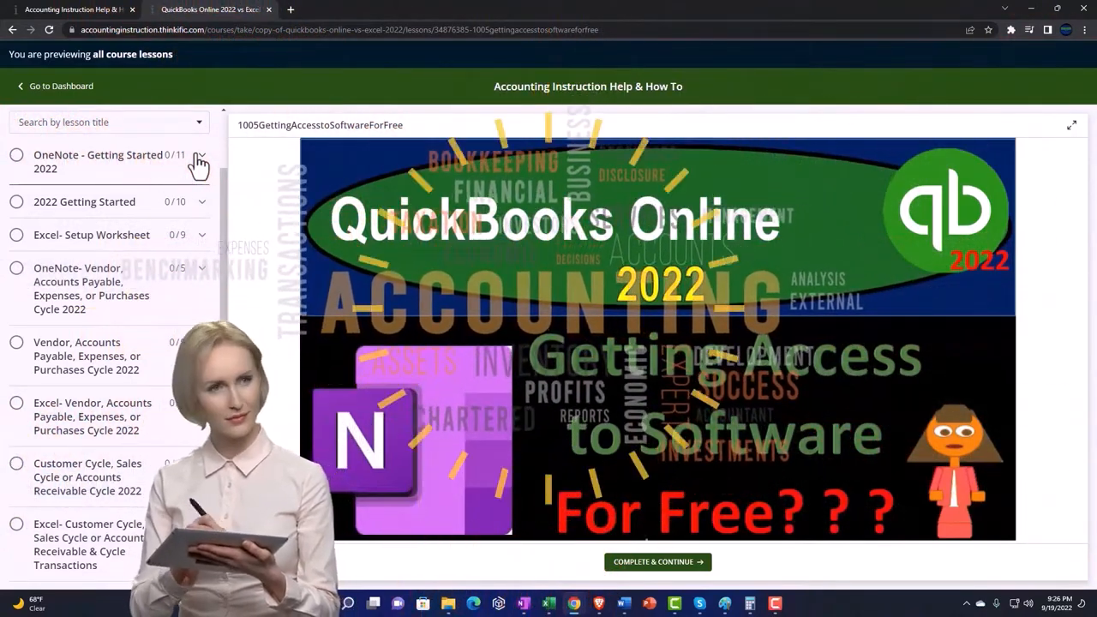
click(199, 161)
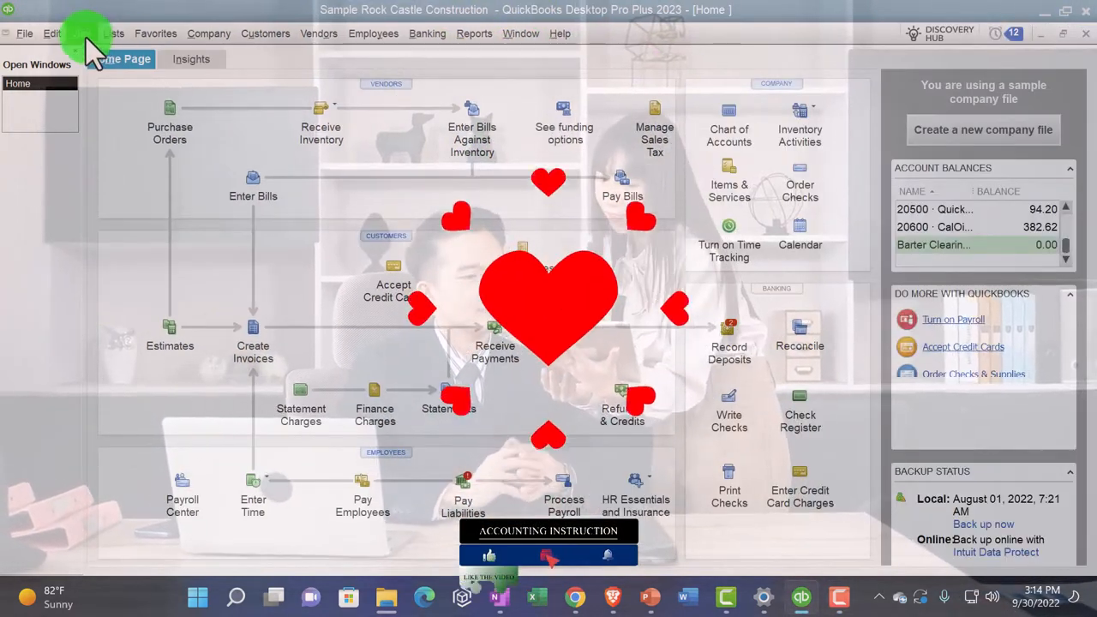
Step: Glance at the View menu, then show the Reports > Company & Financial report list
click(82, 33)
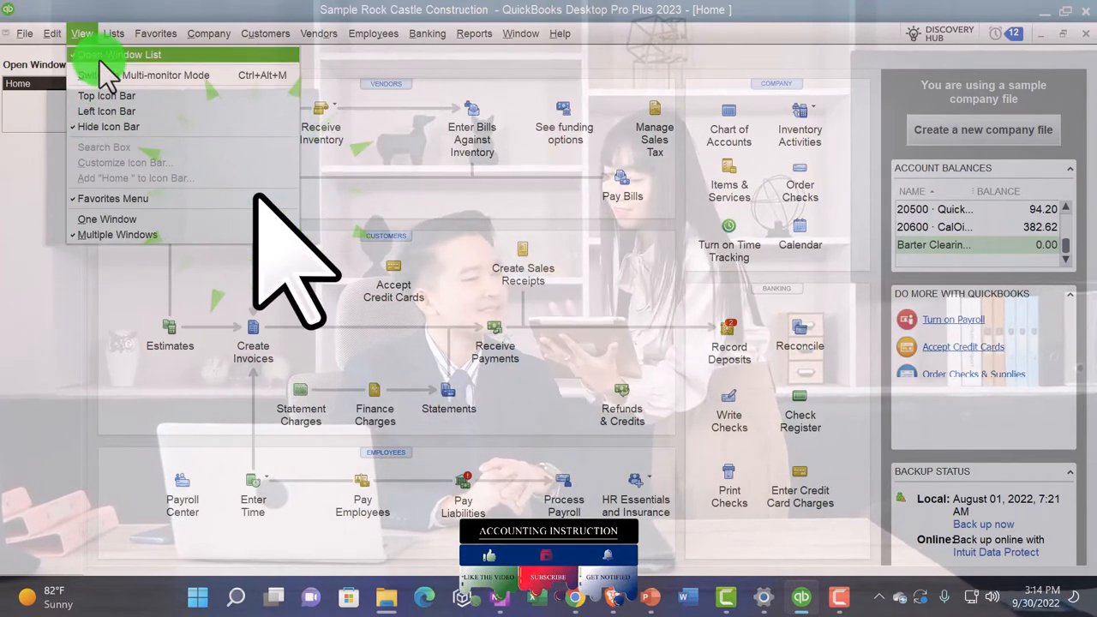
click(116, 54)
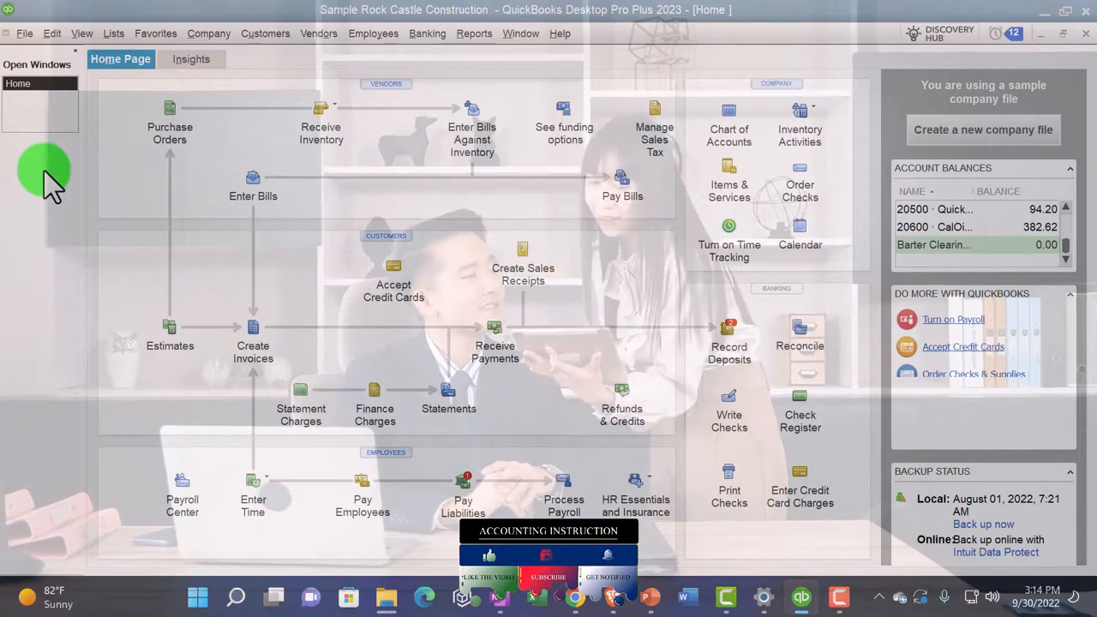
click(474, 34)
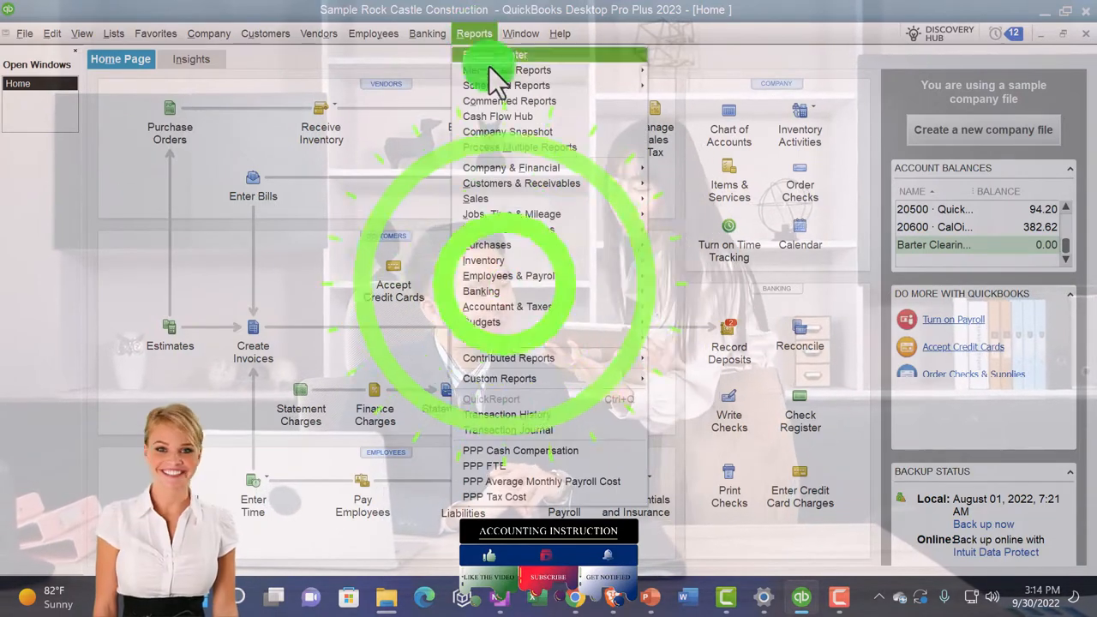
mouse_move(511, 167)
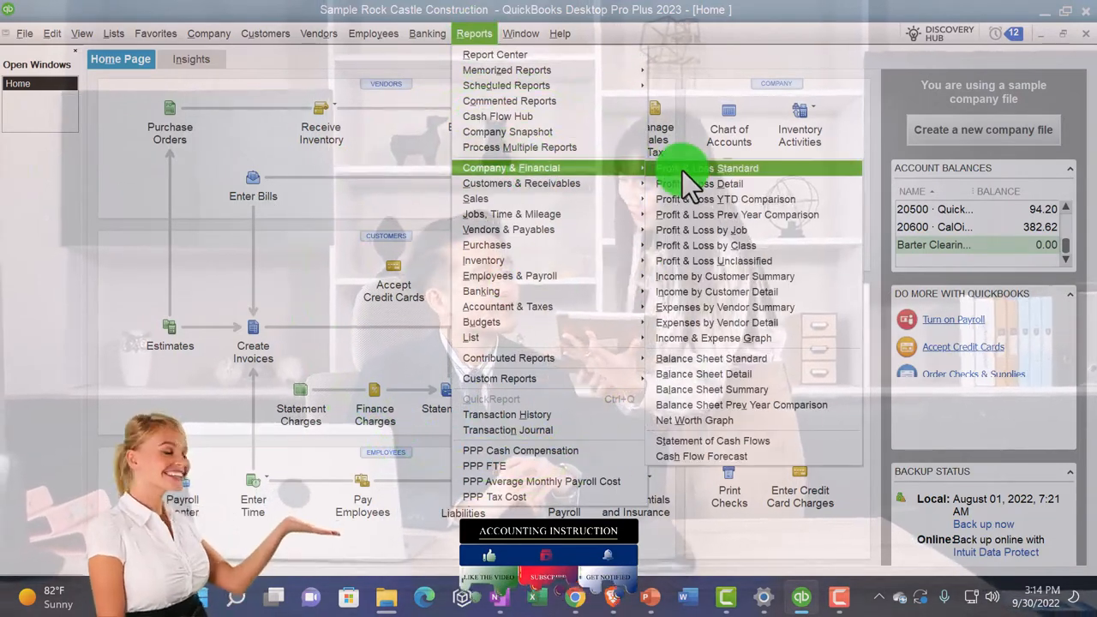
Step: Run Profit & Loss Standard for Jan–Dec 2024 and review its Fonts & Numbers settings
click(699, 168)
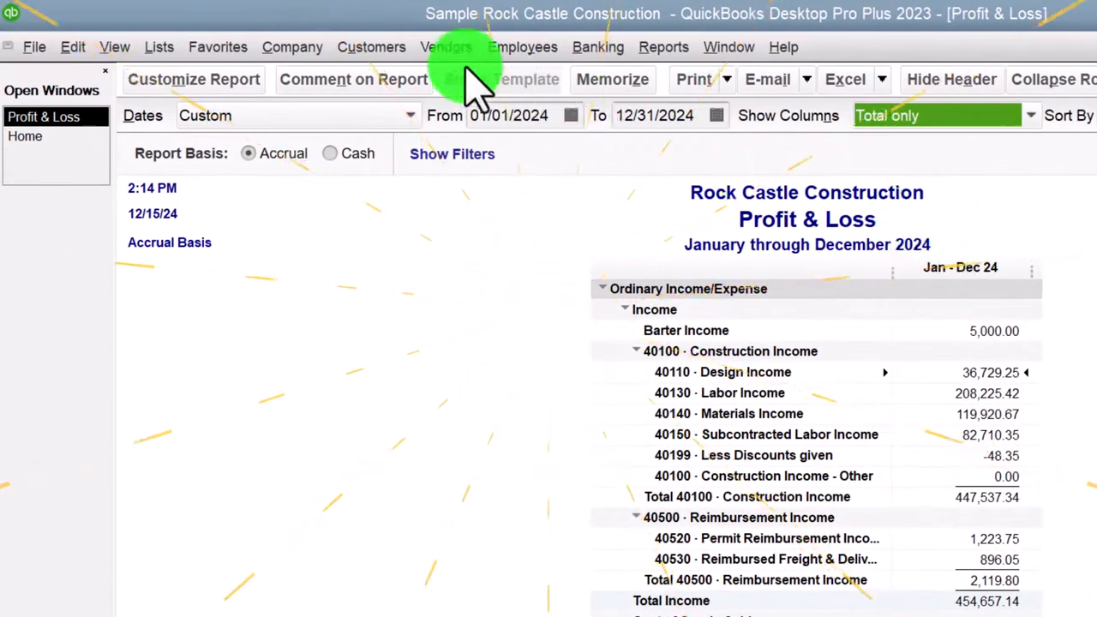
click(193, 79)
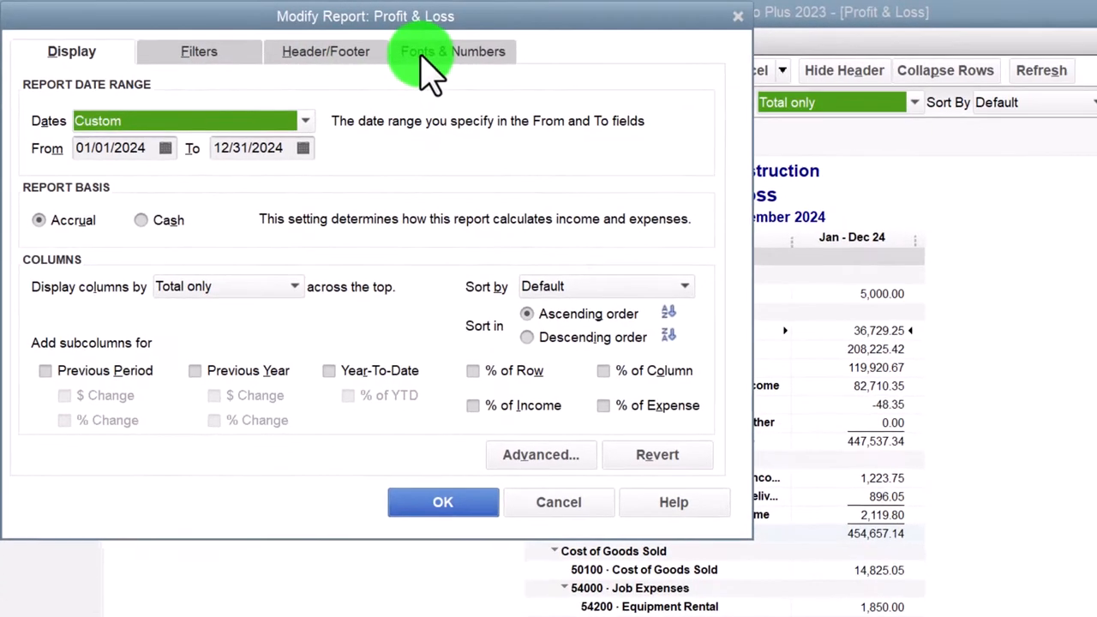
click(451, 51)
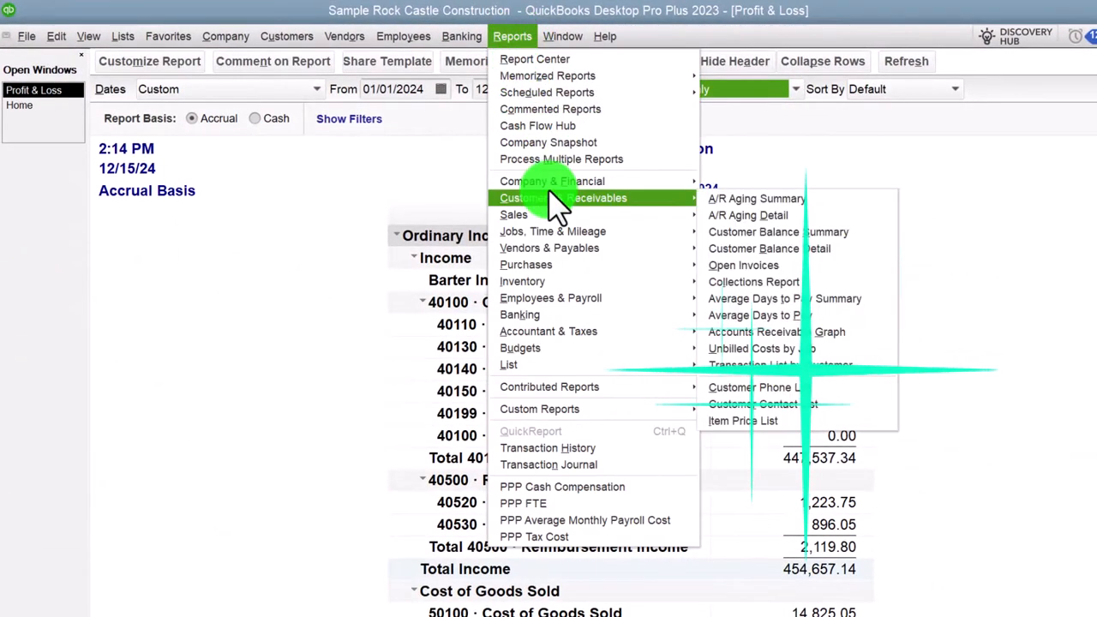
mouse_move(552, 181)
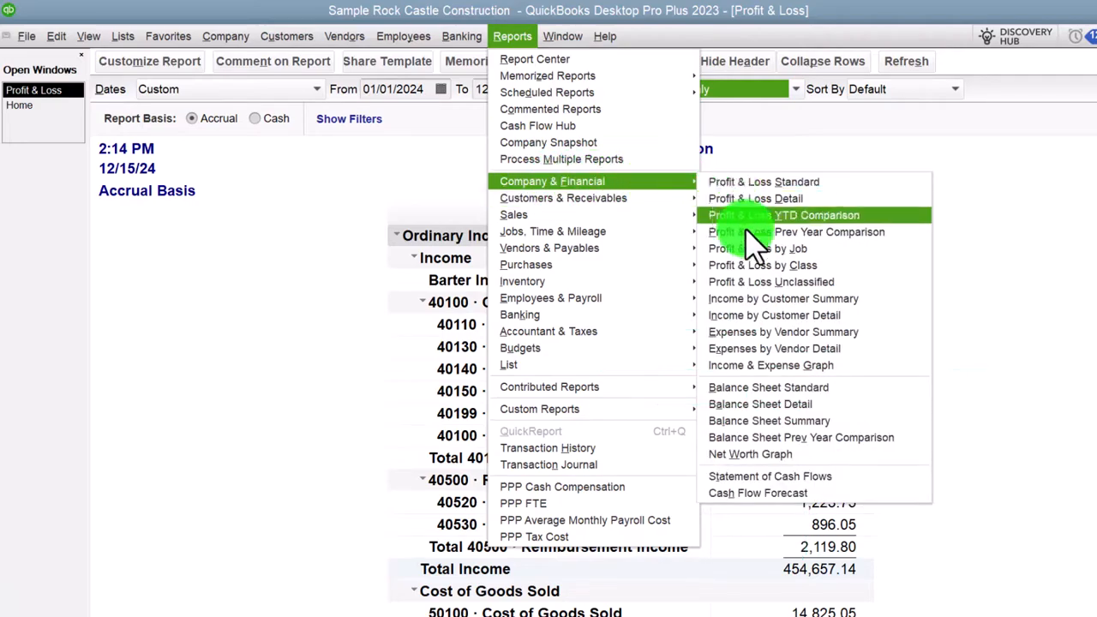
Step: Run Balance Sheet Standard as of Dec 31, 2024, reviewing Fonts & Numbers settings
click(769, 387)
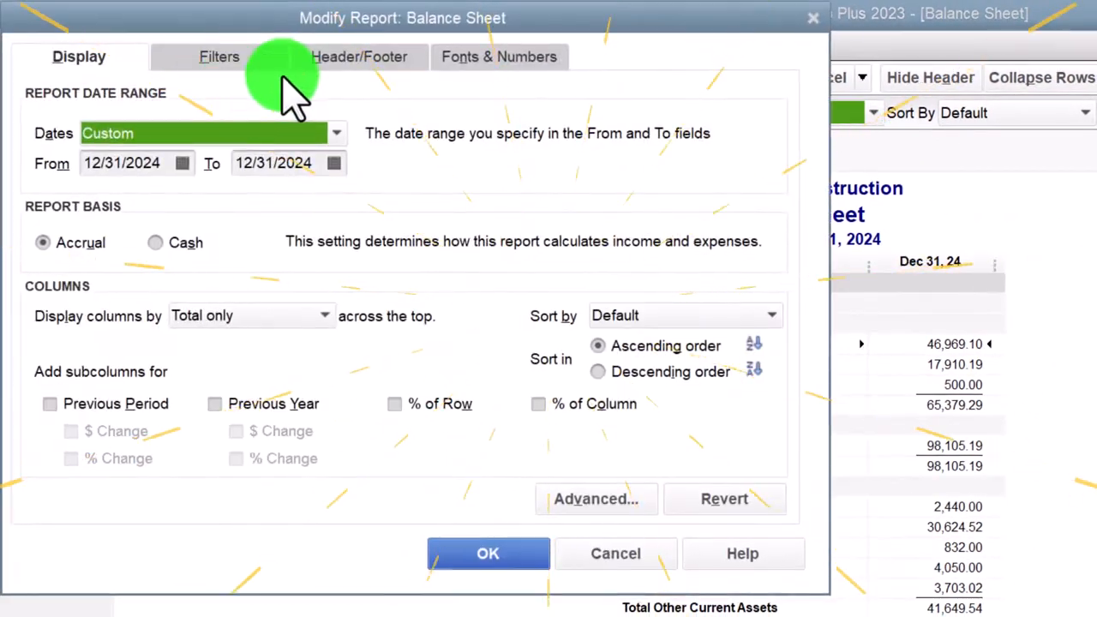
click(499, 56)
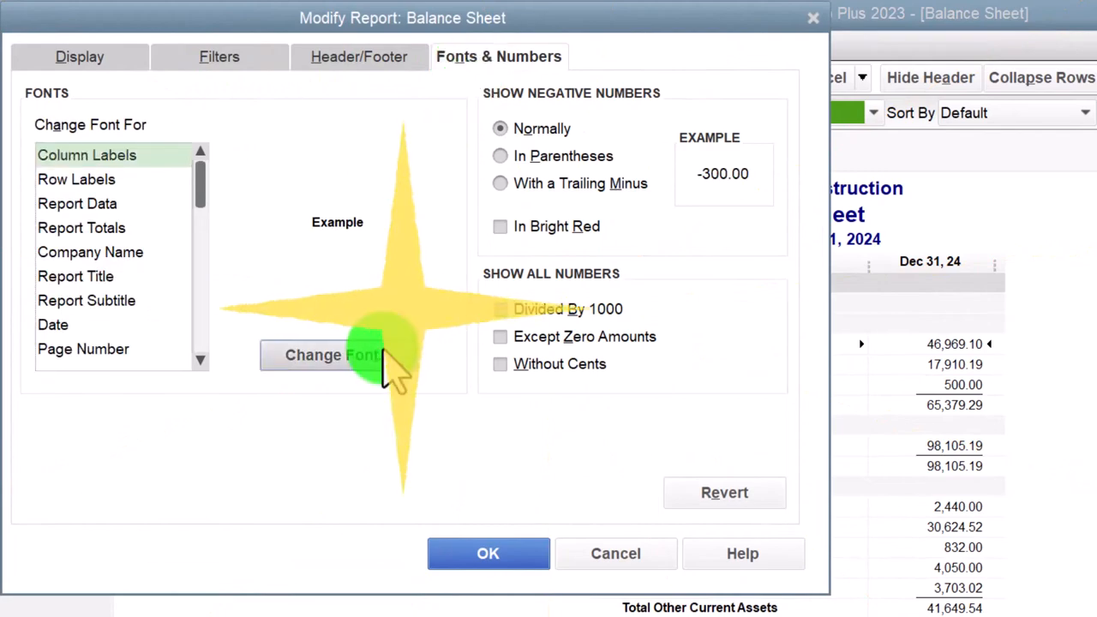
click(337, 355)
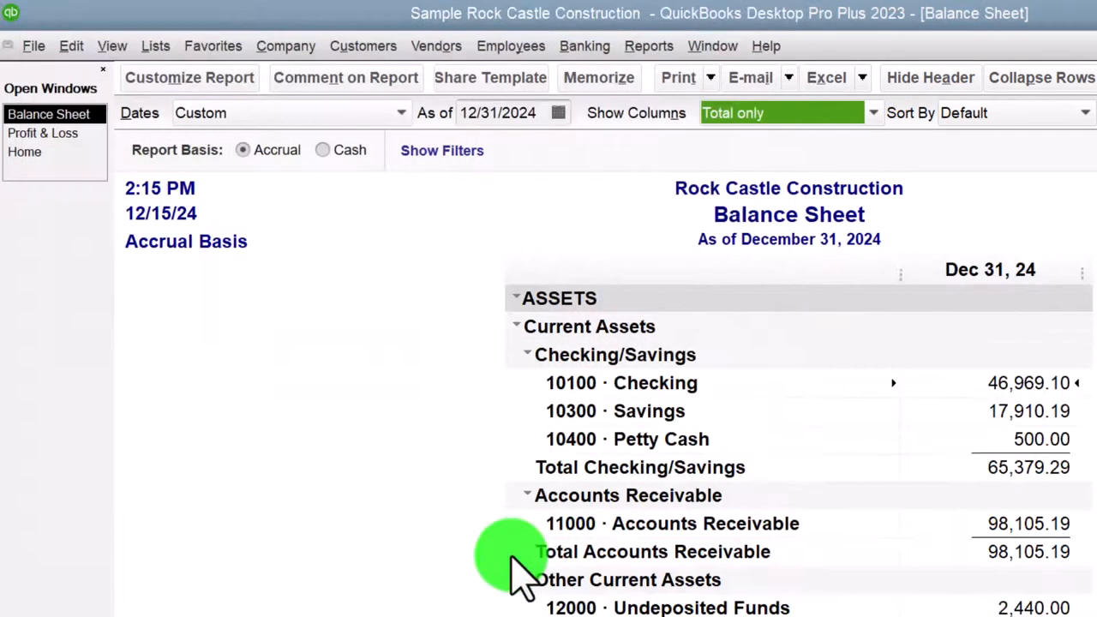
mouse_move(188, 300)
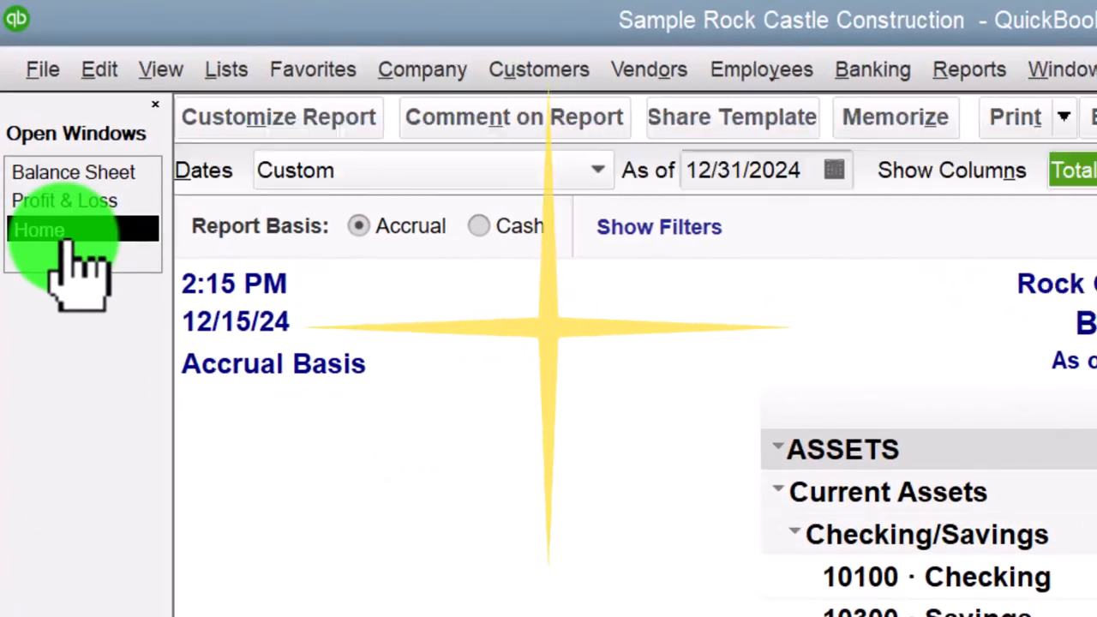
Step: Switch to Home from the Open Windows list, leaving both reports open
click(41, 229)
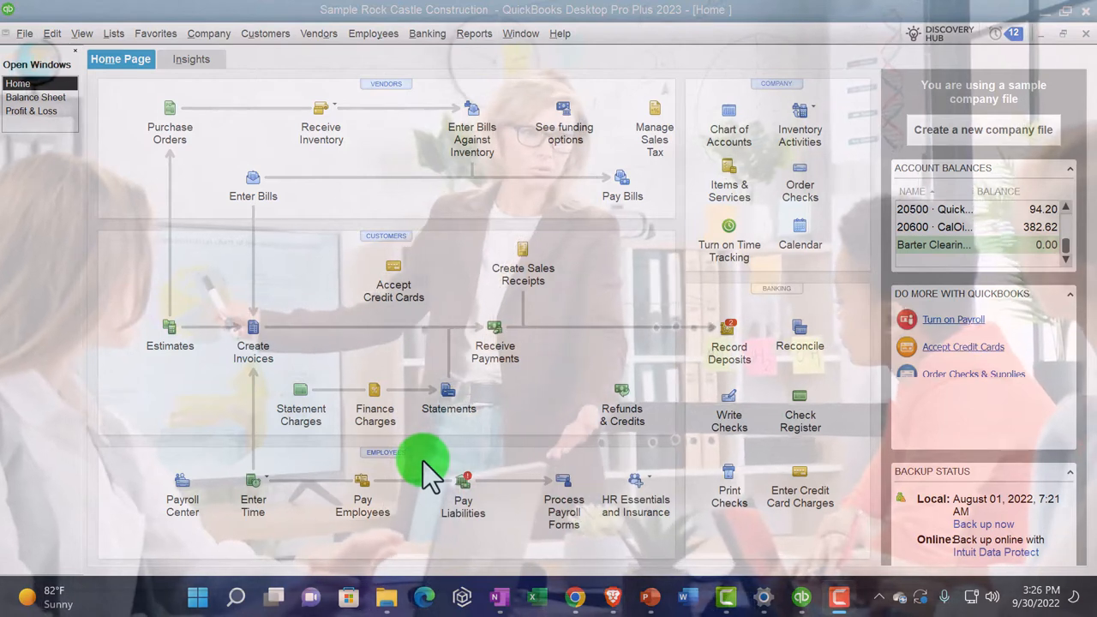
mouse_move(403, 570)
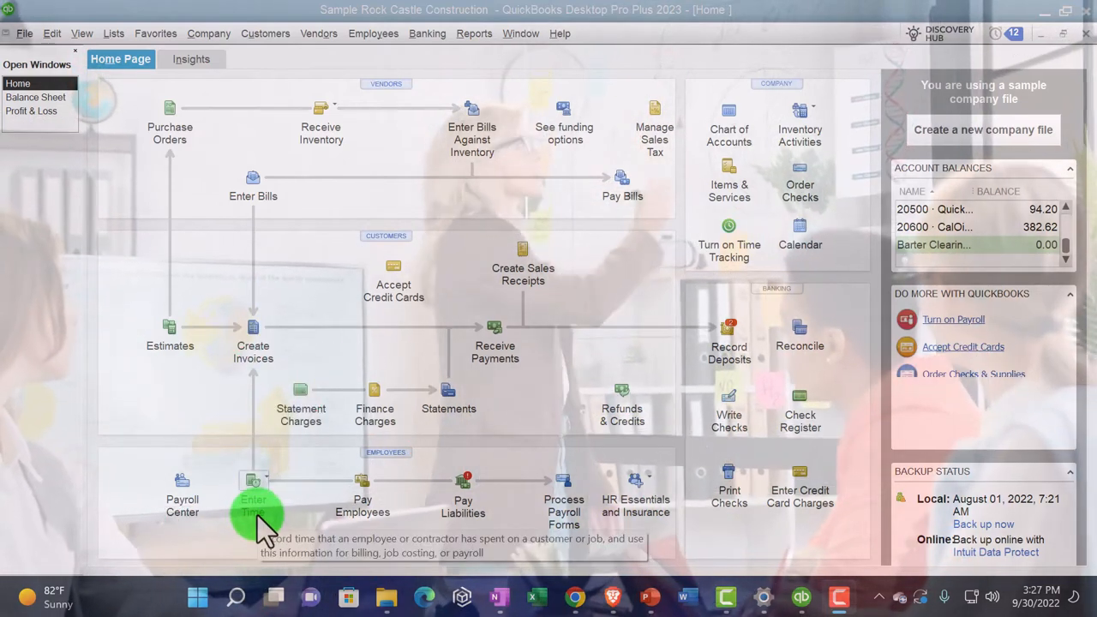
click(253, 493)
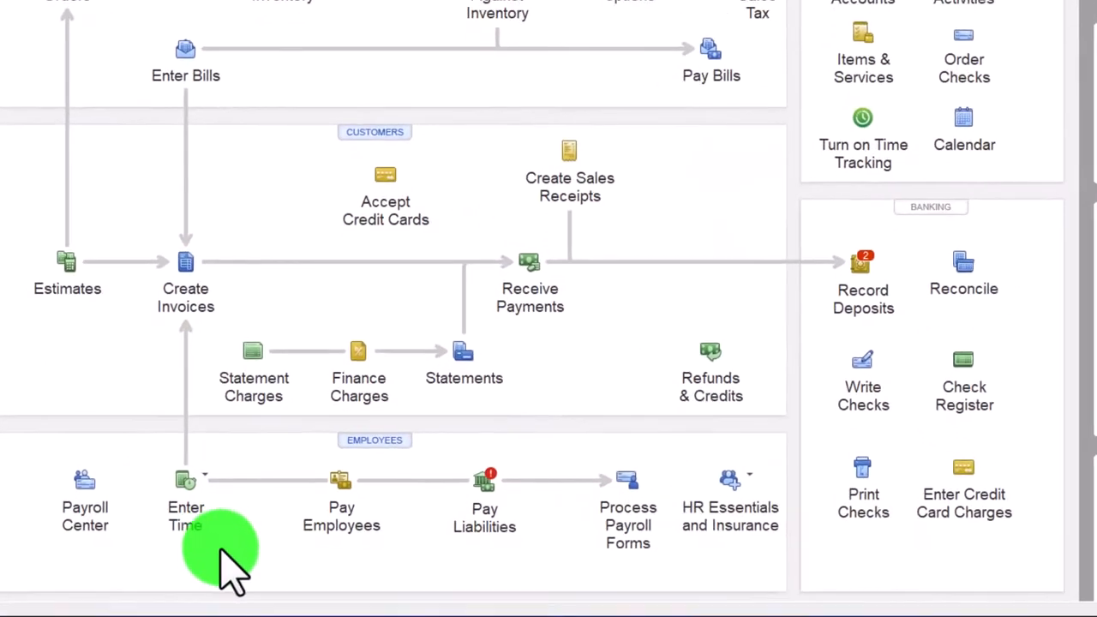
mouse_move(336, 523)
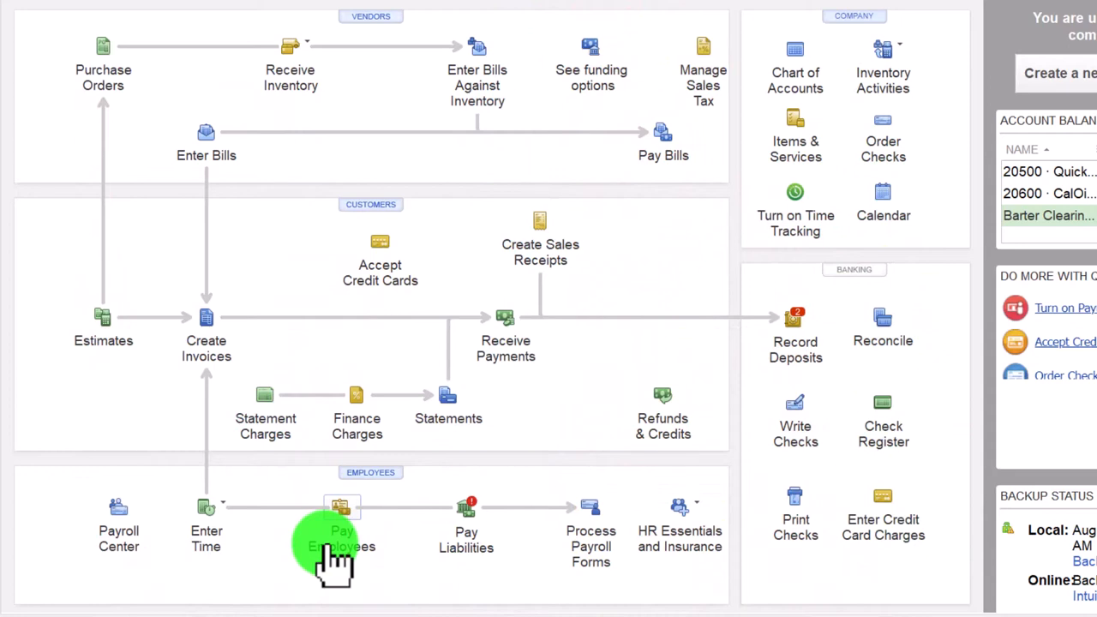
click(339, 507)
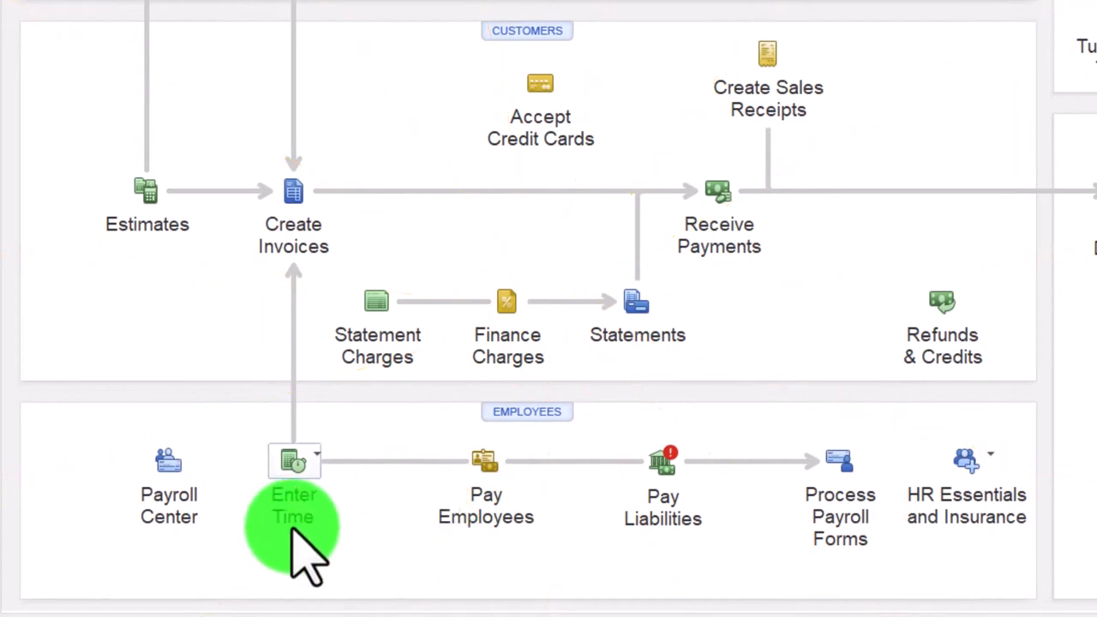
mouse_move(531, 454)
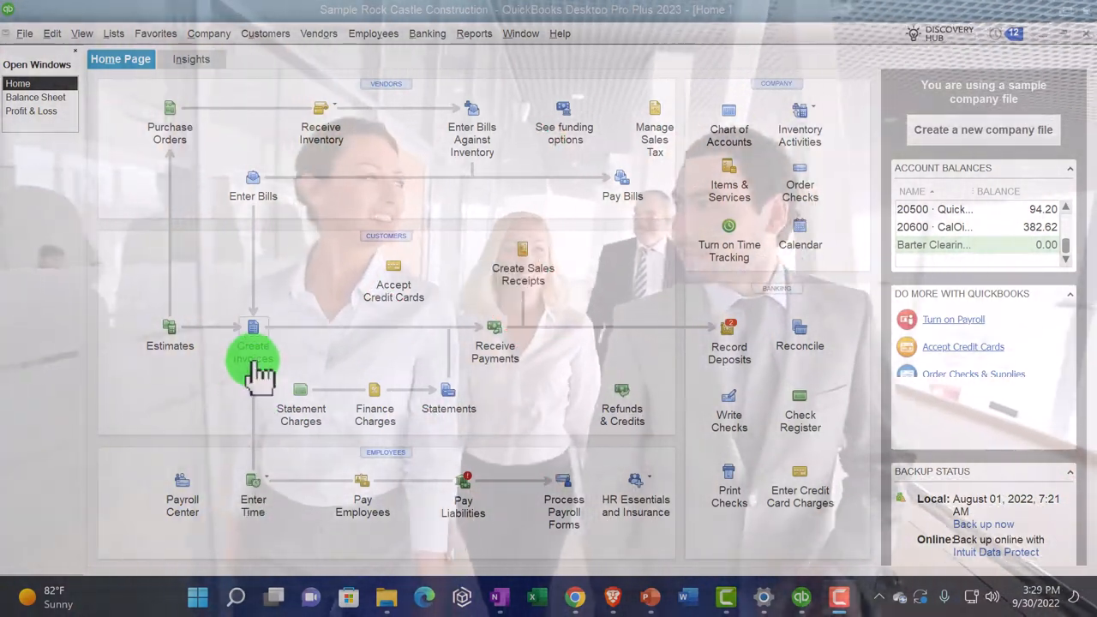
mouse_move(253, 360)
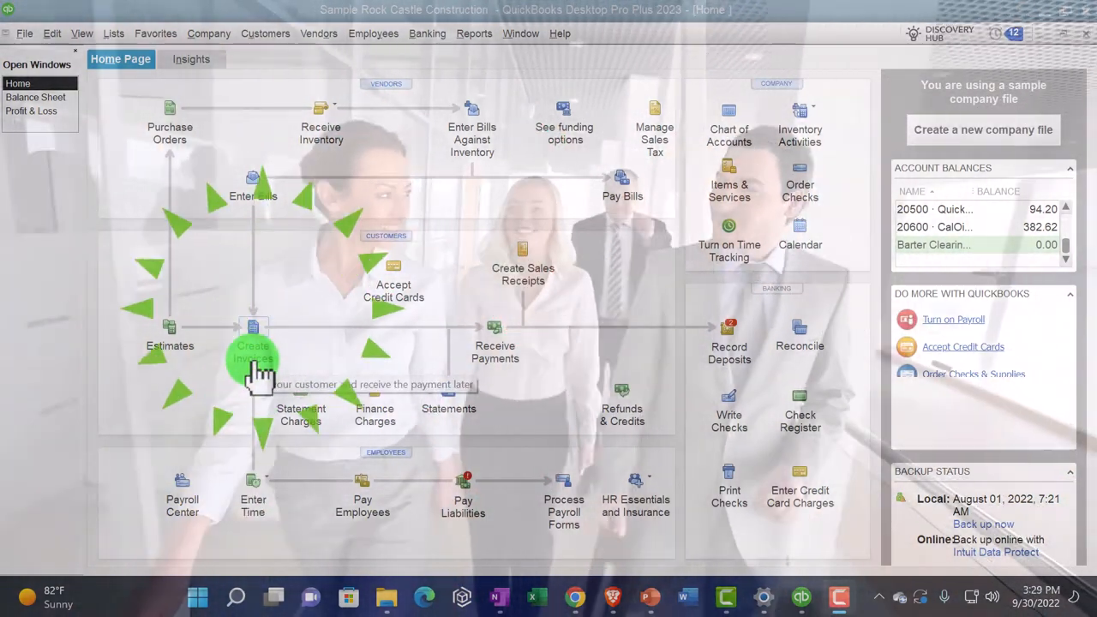